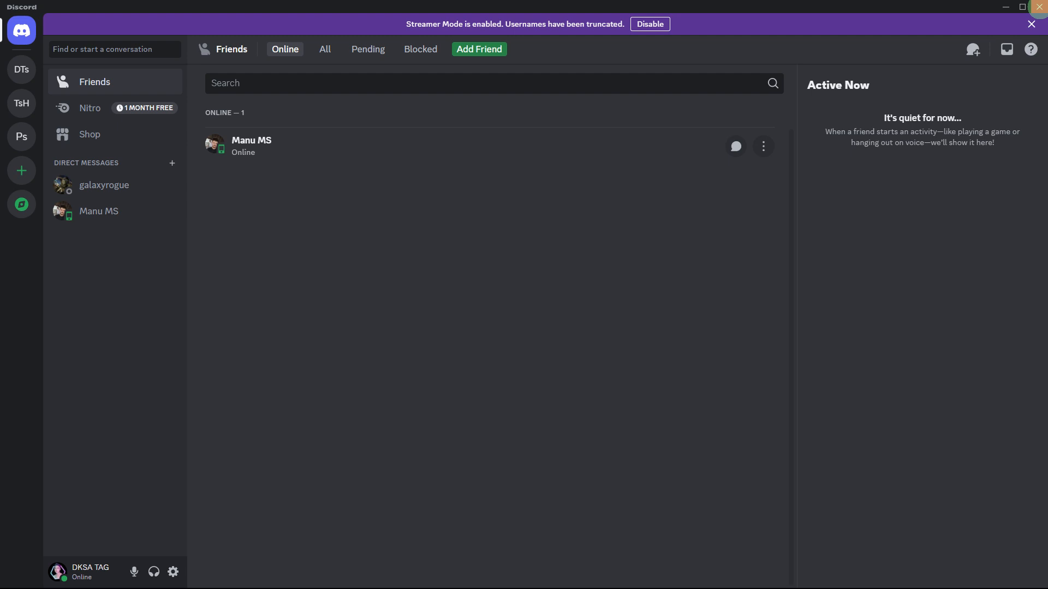
{"action": "mouse_move", "coordinate": [1035, 13]}
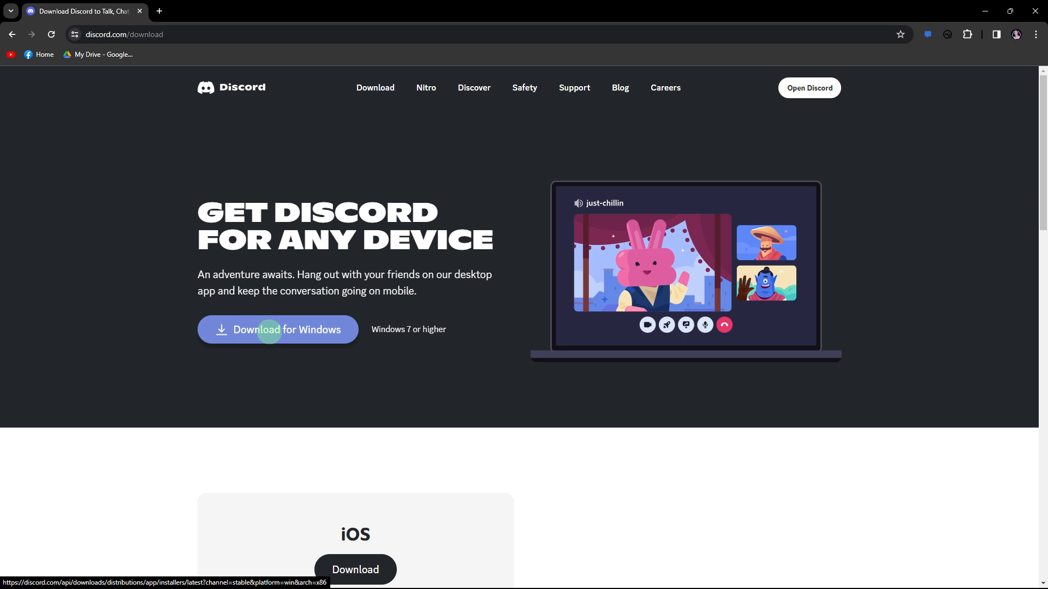
{"action": "mouse_move", "coordinate": [257, 294]}
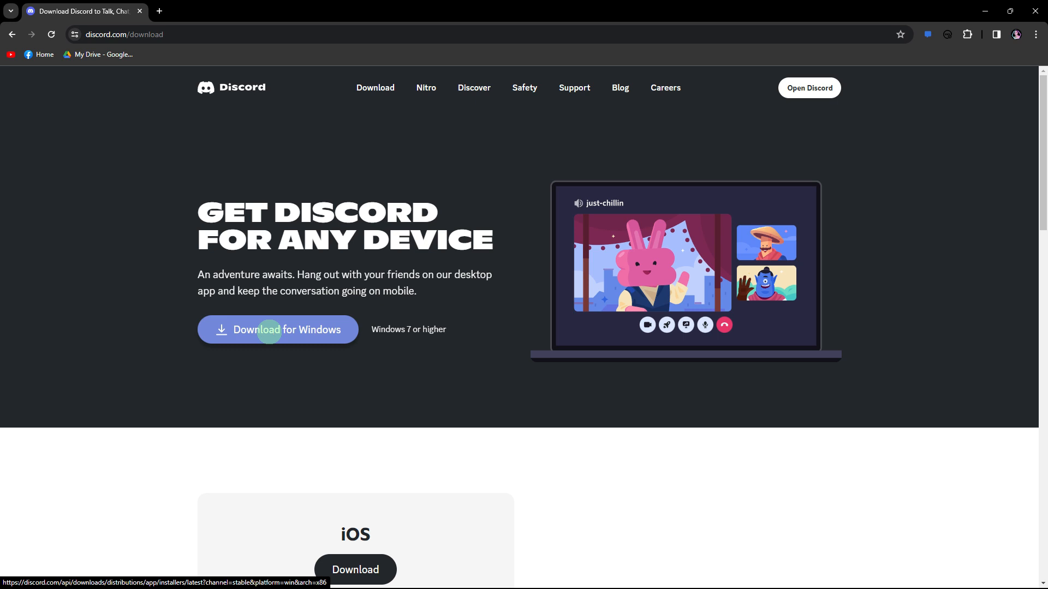
- Download the Discord installer for Windows from discord.com/download
{"action": "left_click", "coordinate": [277, 329]}
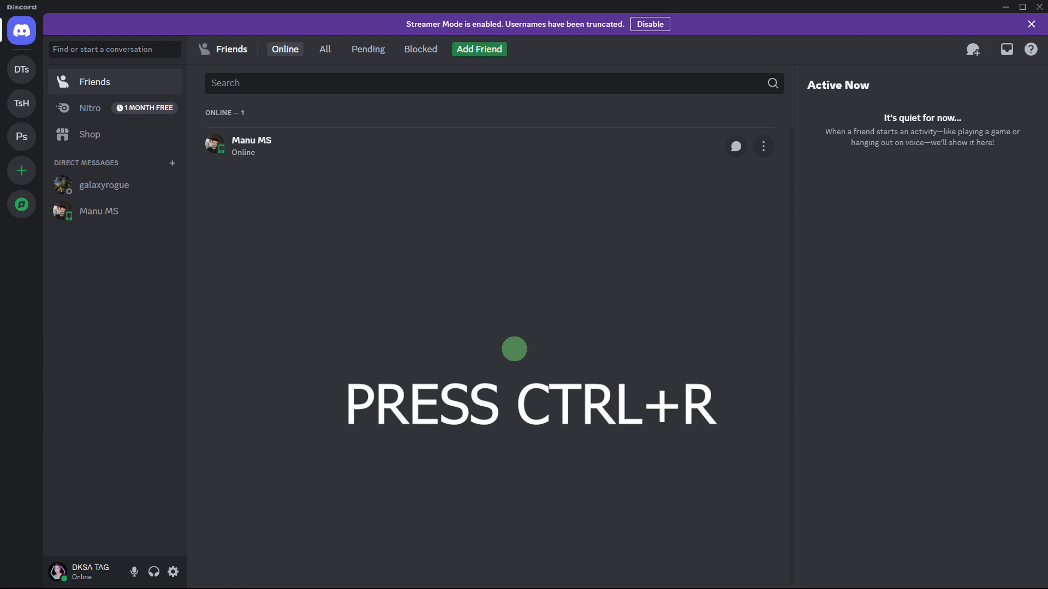
- Refresh the Discord client with Ctrl+R
{"action": "key", "text": "ctrl+r"}
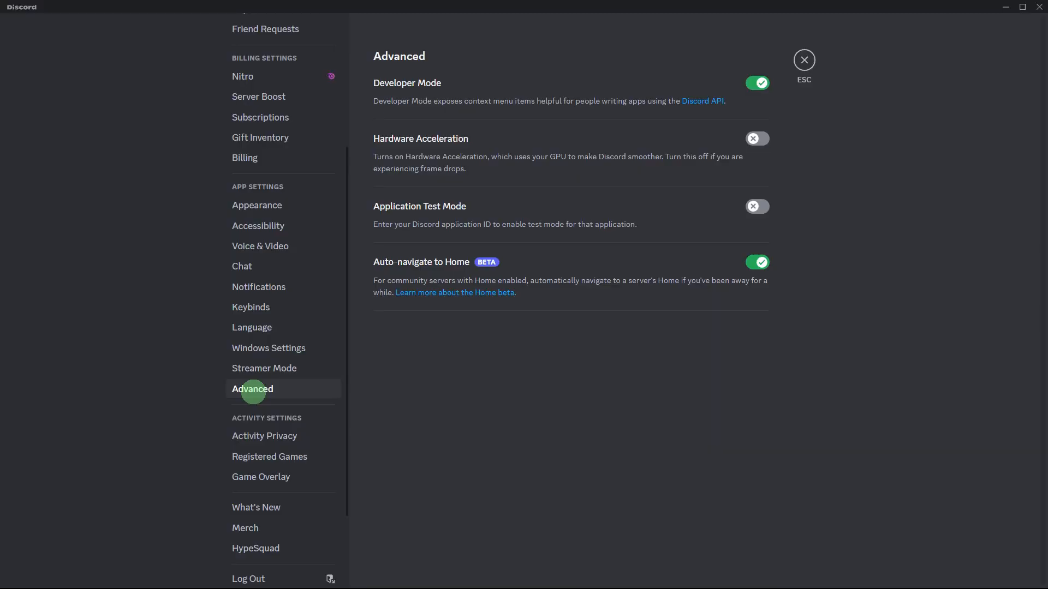
{"action": "mouse_move", "coordinate": [250, 391]}
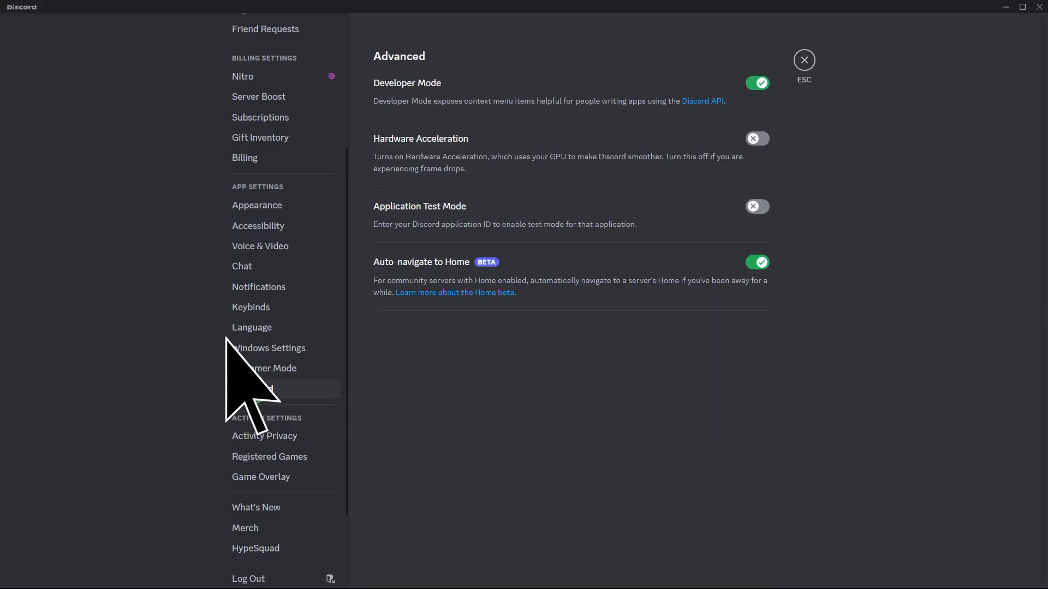
- Switch Hardware Acceleration off on Discord's Advanced settings page
{"action": "left_click", "coordinate": [757, 138]}
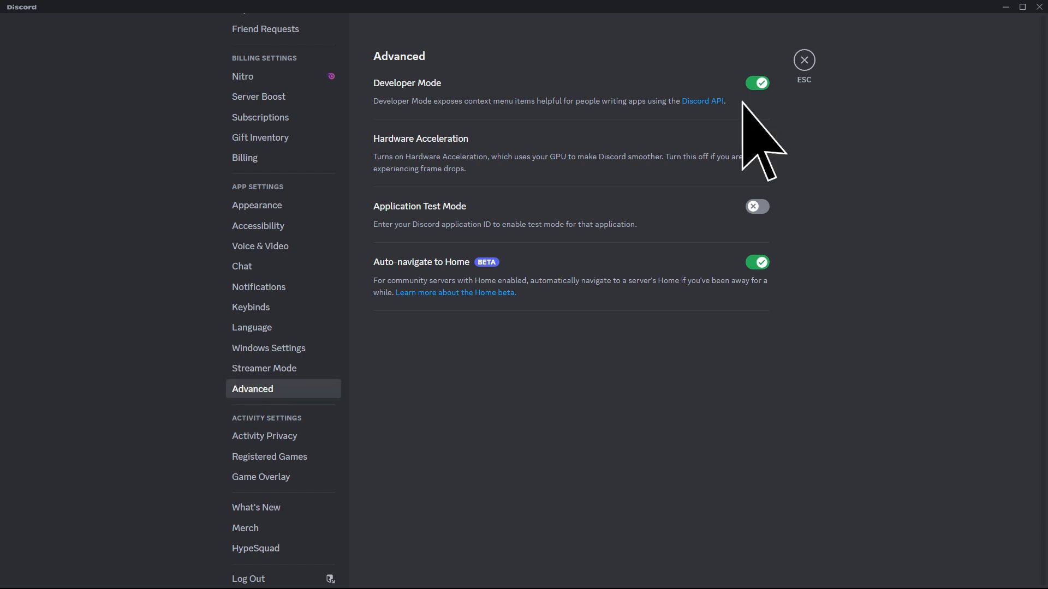
{"action": "left_click", "coordinate": [757, 139]}
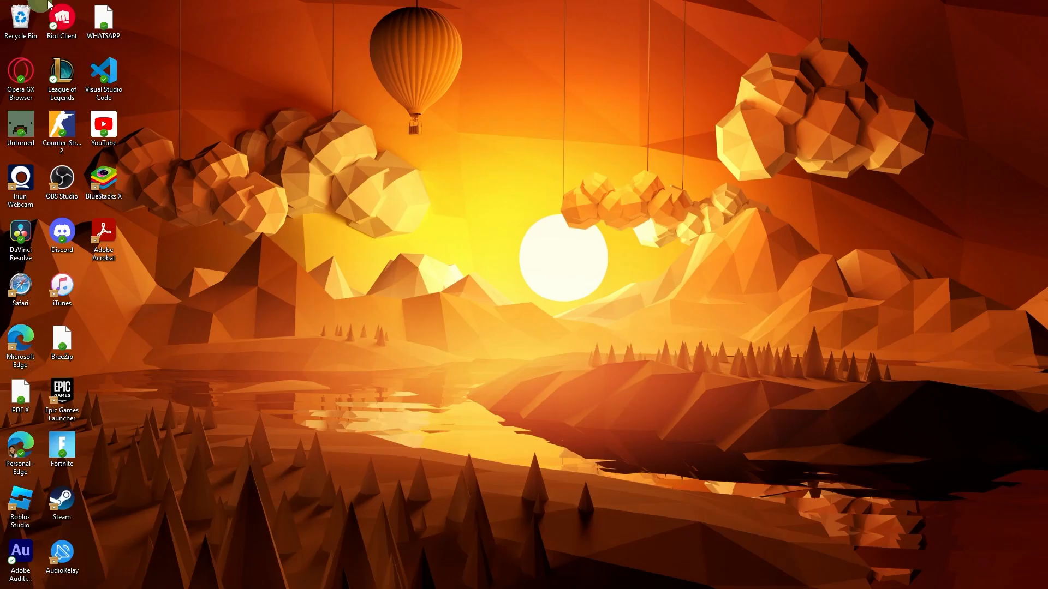
- Open Task Manager from the taskbar and bring up the Discord process's End task menu
{"action": "right_click", "coordinate": [305, 577]}
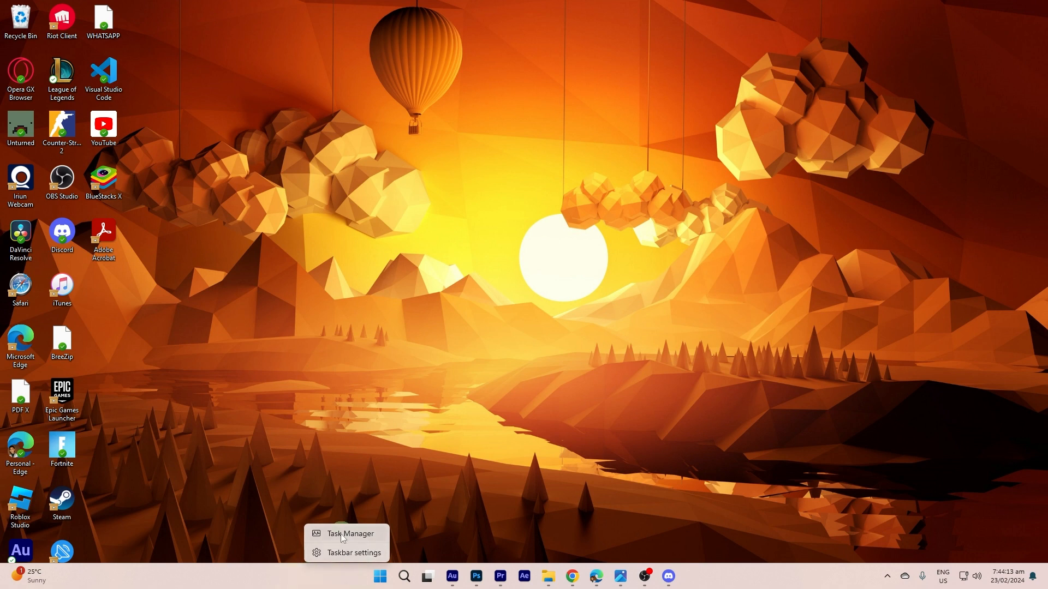
{"action": "left_click", "coordinate": [349, 533]}
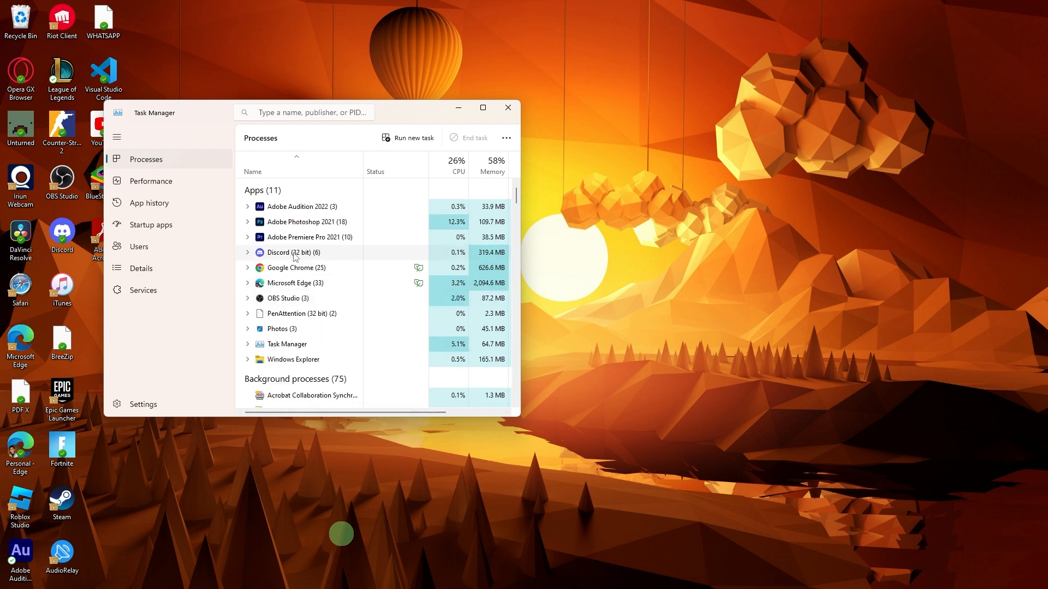
{"action": "right_click", "coordinate": [293, 252]}
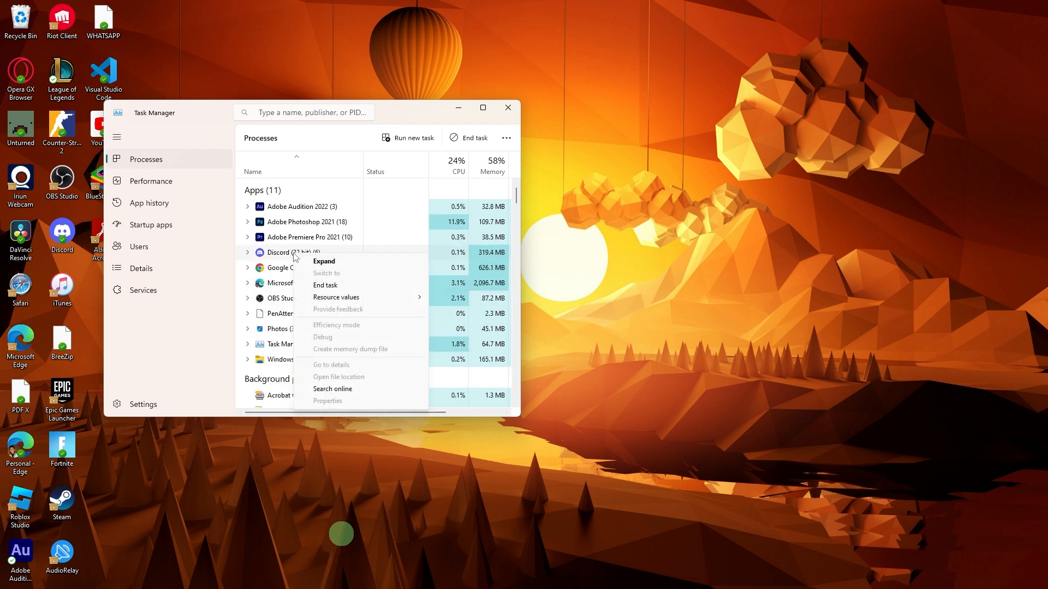